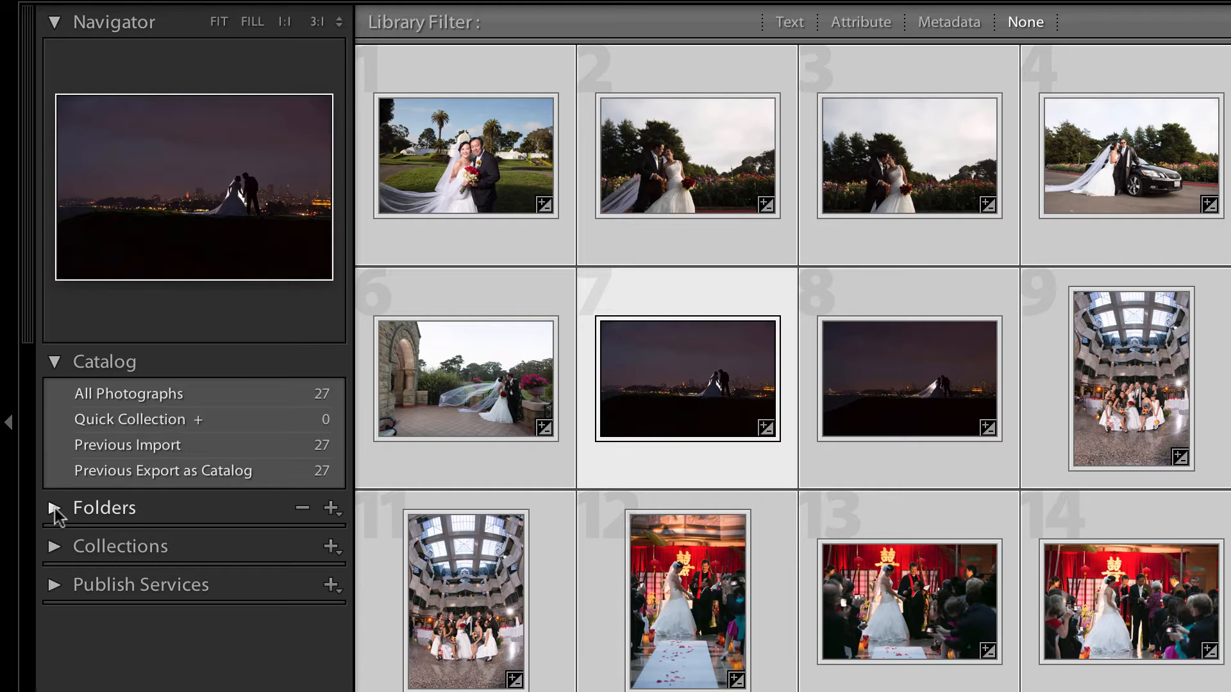
Expand the Folders panel and select the 27-photo Hanson wedding folder.
left_click(54, 508)
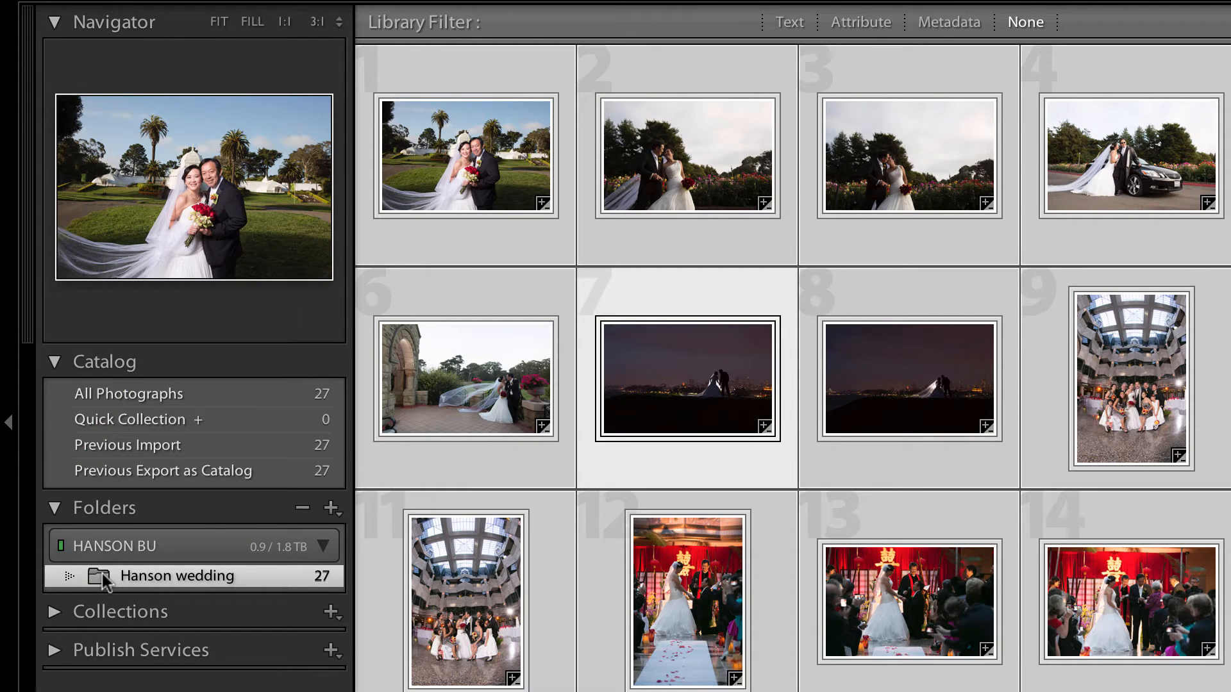
left_click(59, 7)
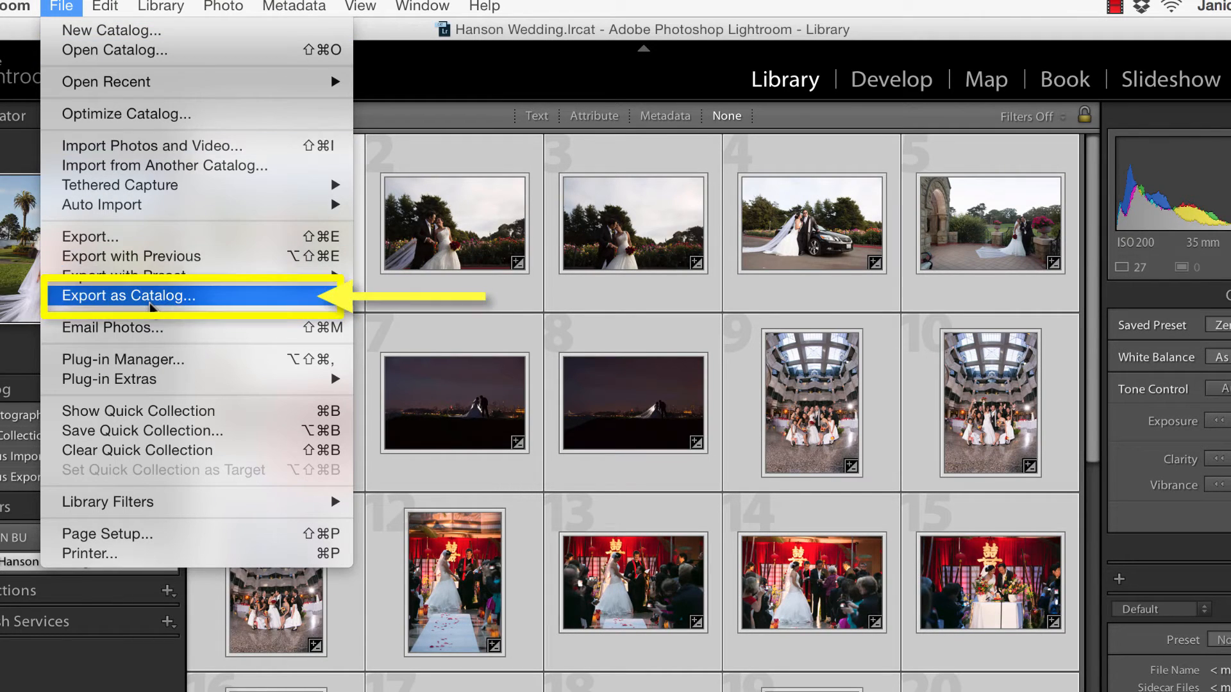
Choose File > Export as Catalog for the 27 wedding photos.
left_click(130, 296)
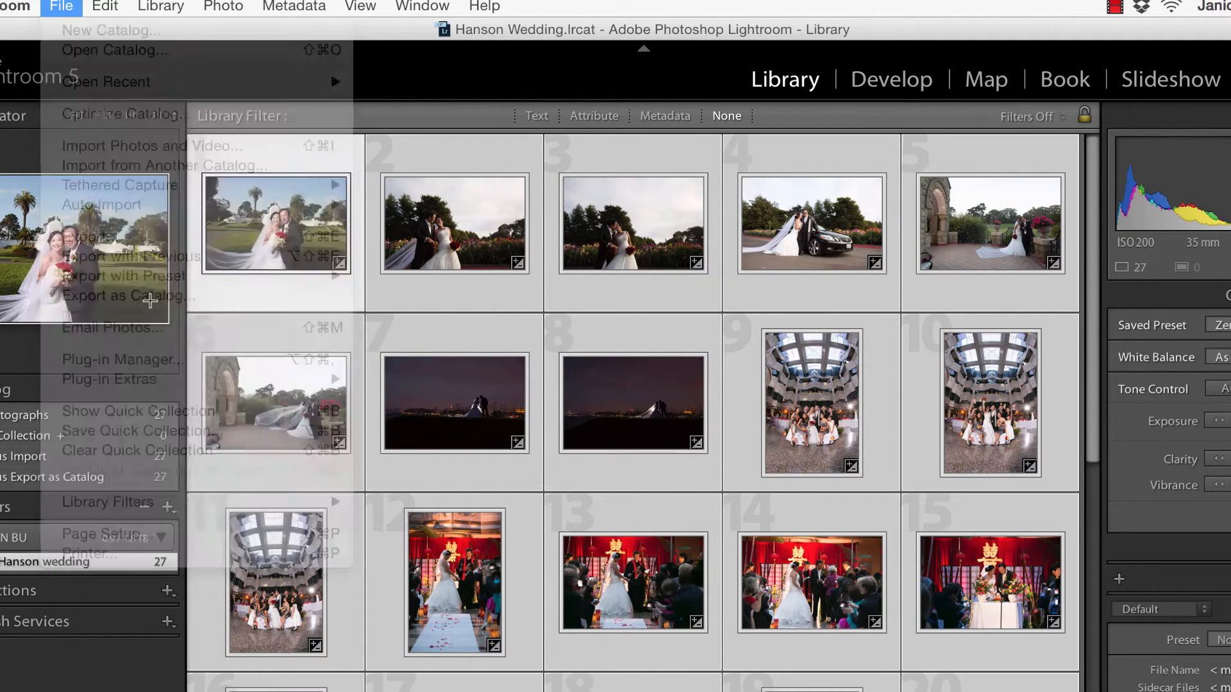
left_click(112, 276)
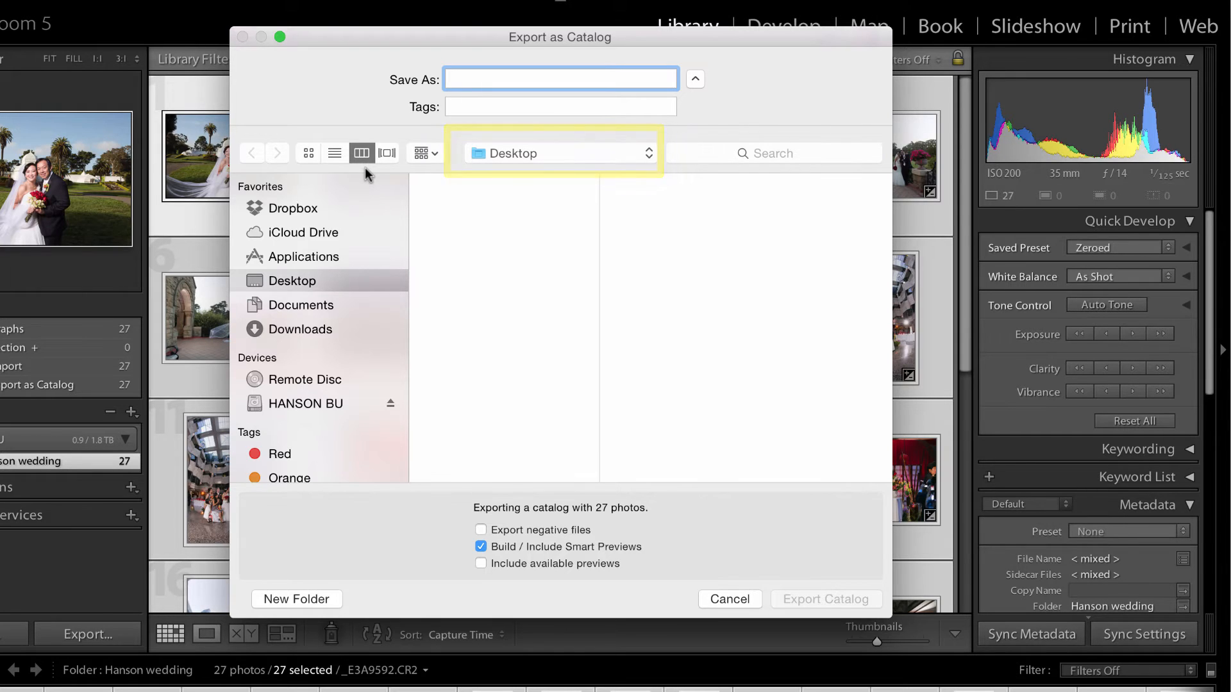
Export the catalog as 'New Catalog' to the Desktop with smart previews included.
type("N")
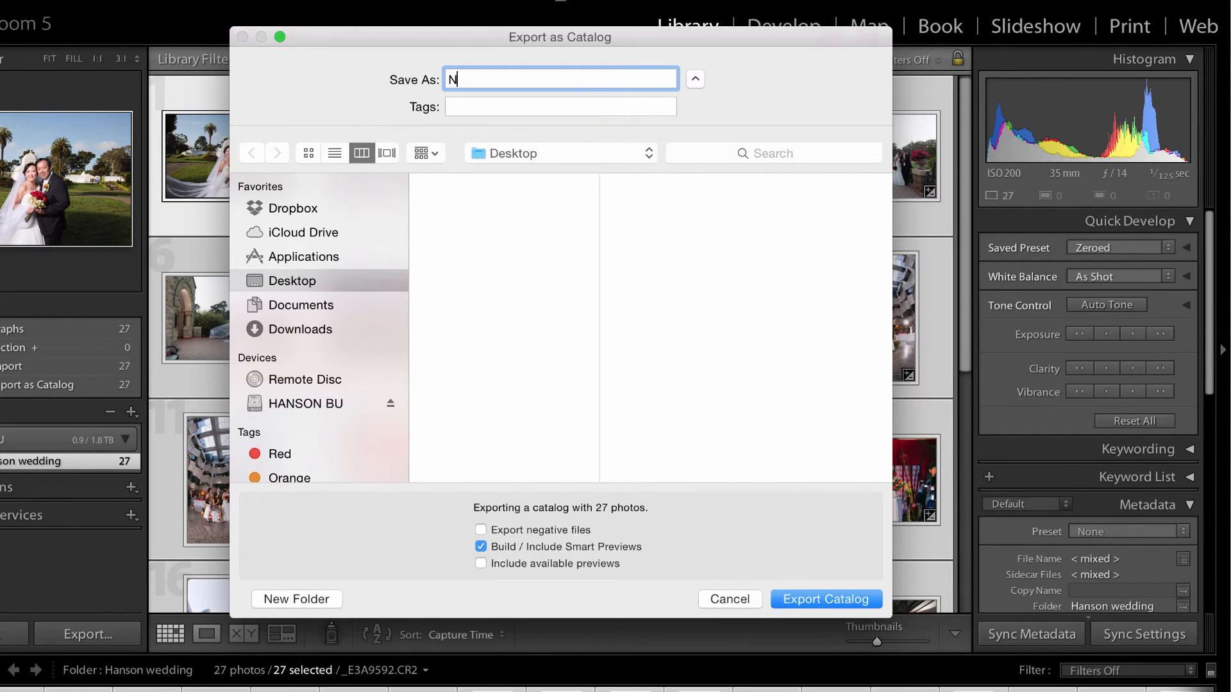
type("ew Cata")
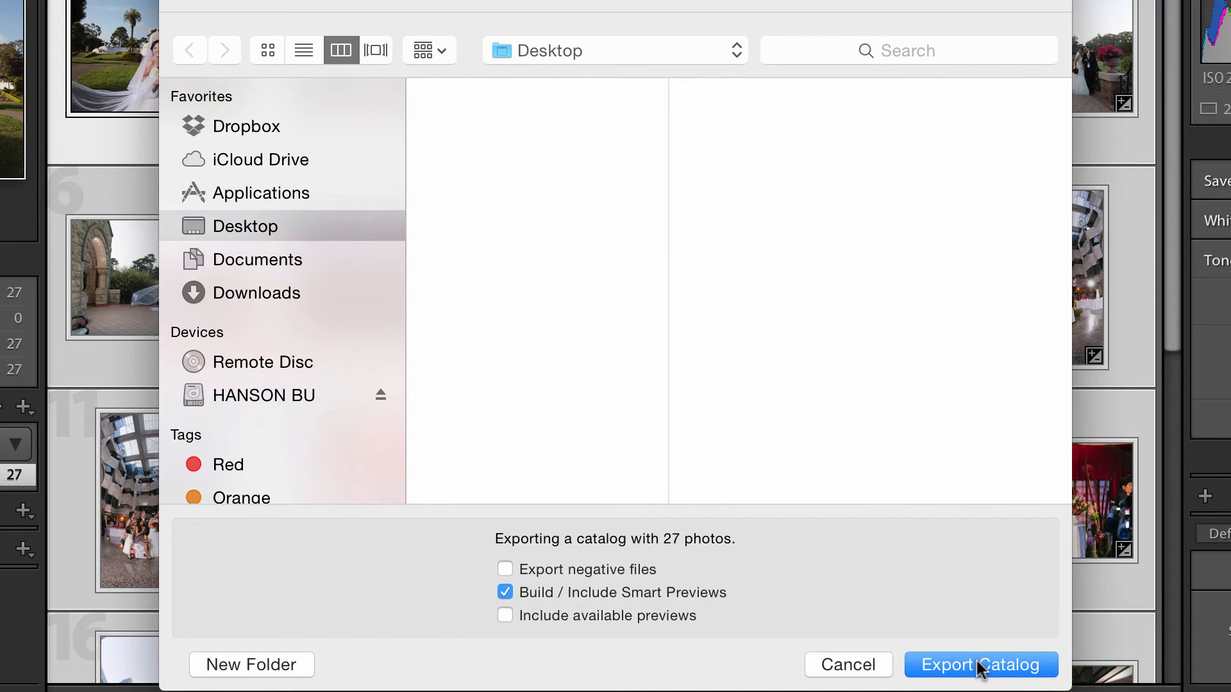
left_click(979, 664)
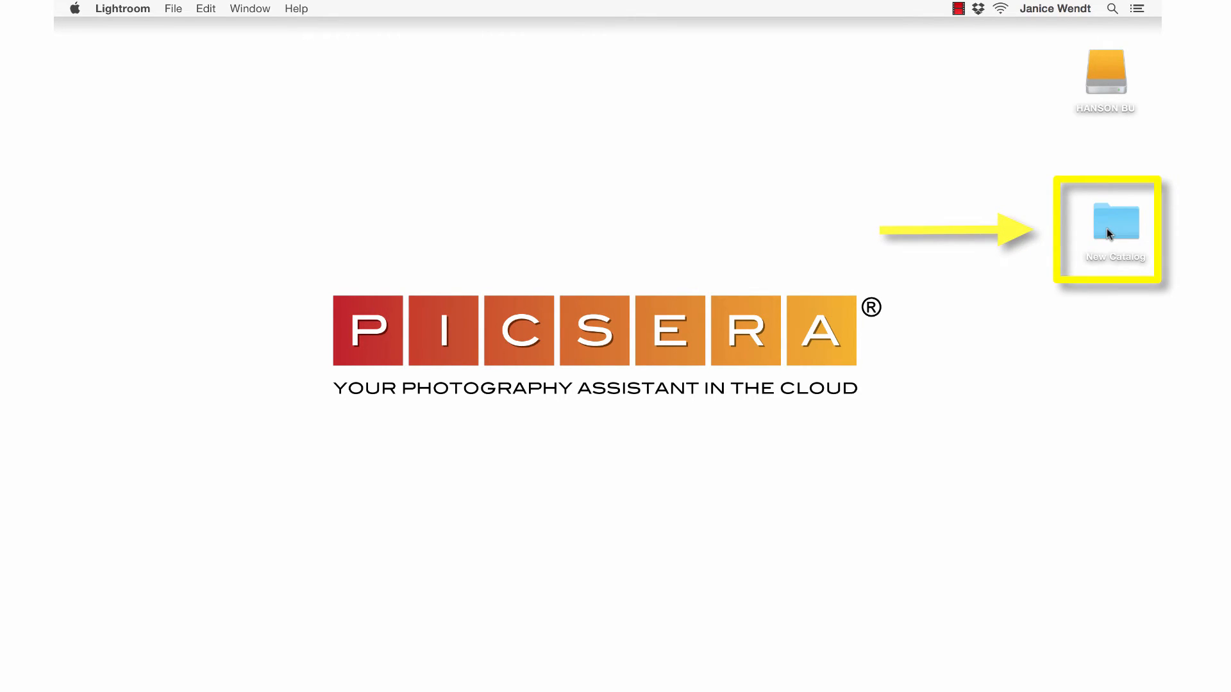
Open the New Catalog folder on the desktop in Finder.
left_click(1115, 224)
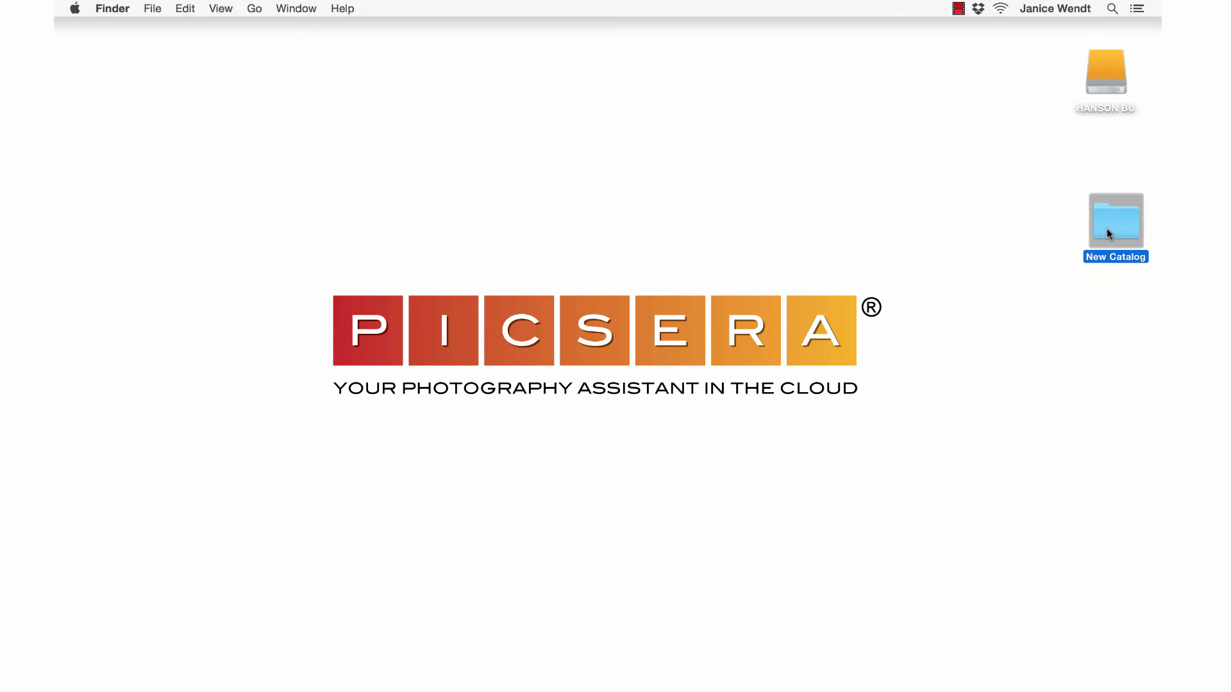
double_click(1115, 223)
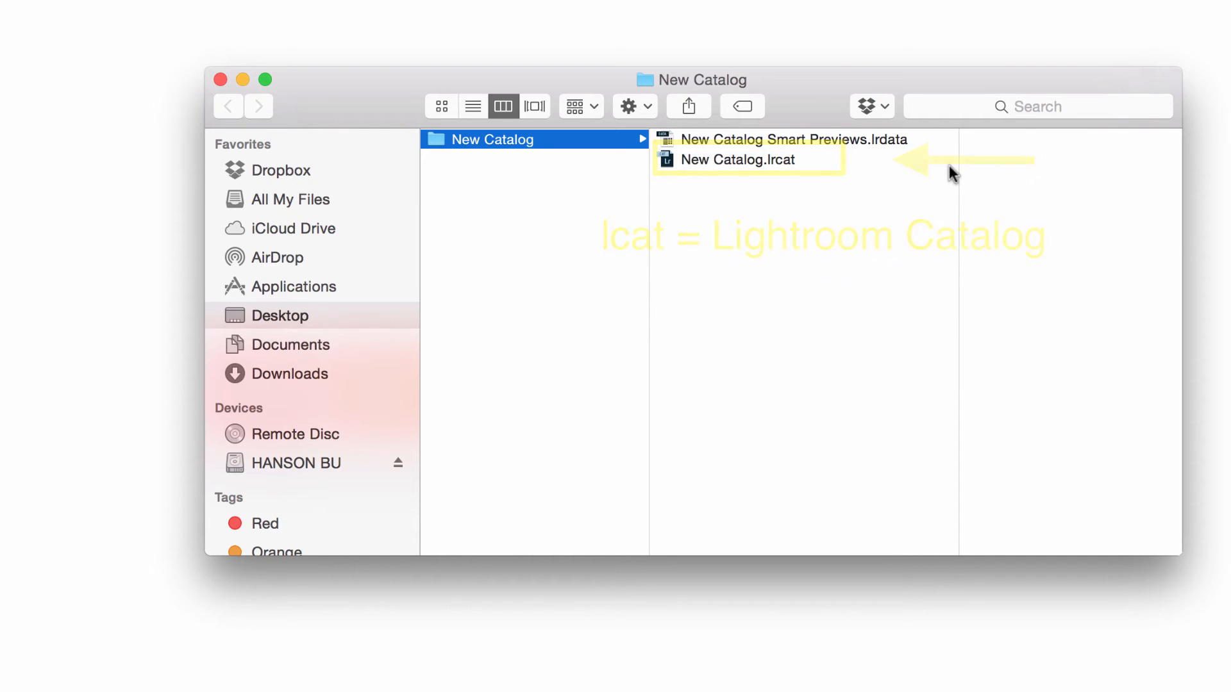
left_click(493, 139)
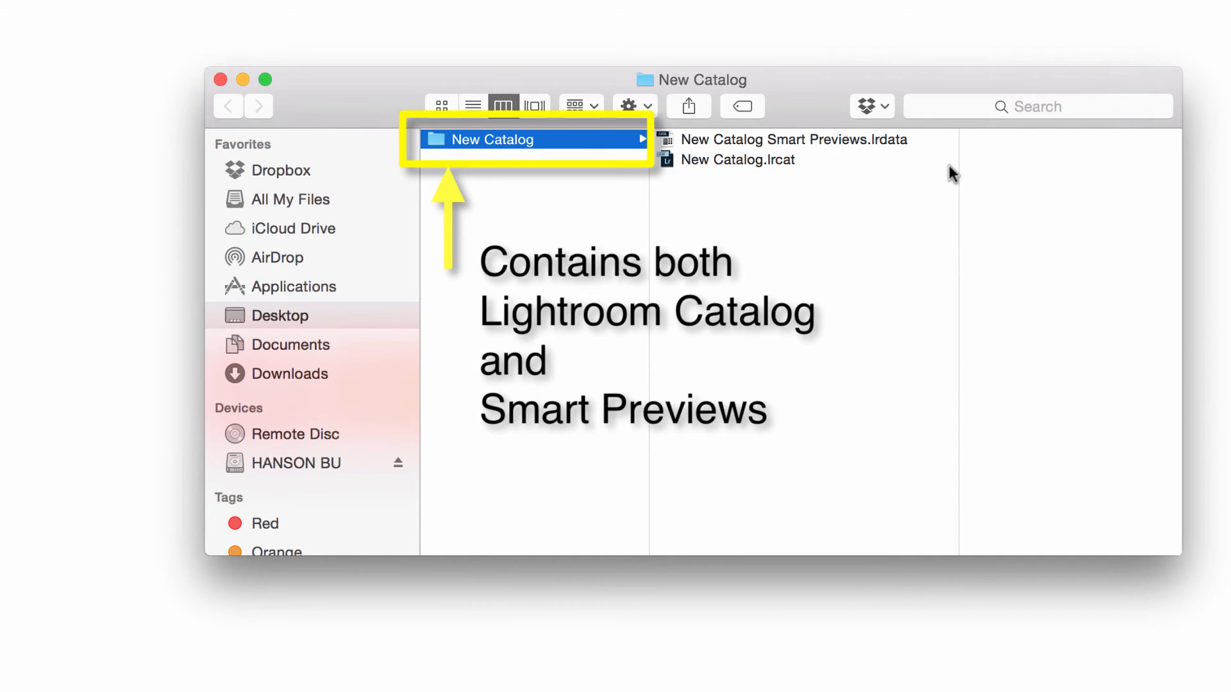